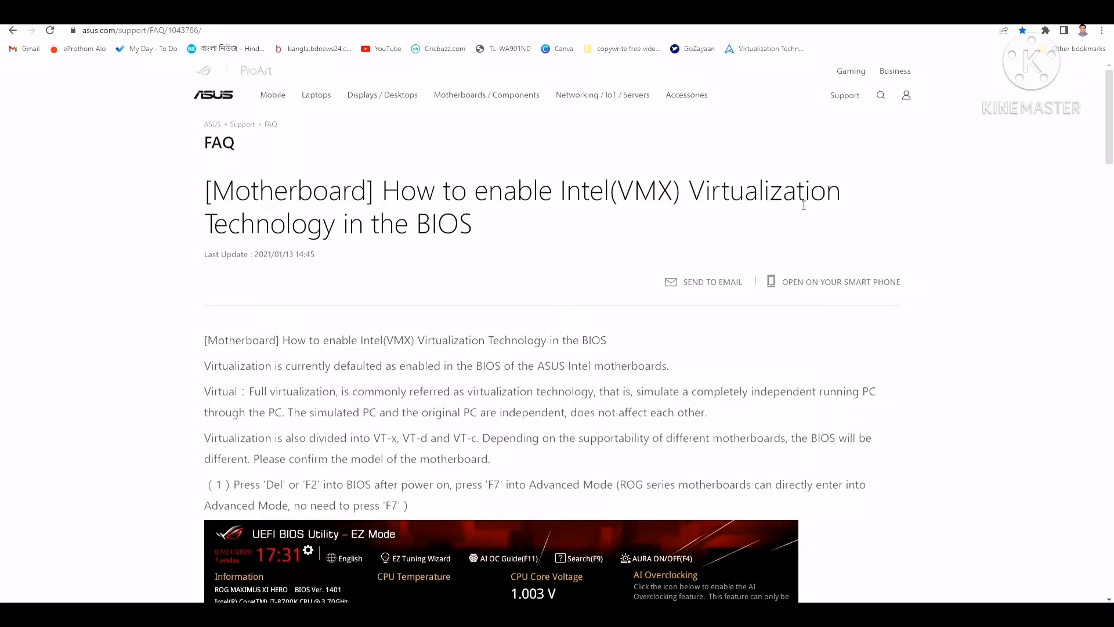
{"action": "mouse_move", "coordinate": [263, 152]}
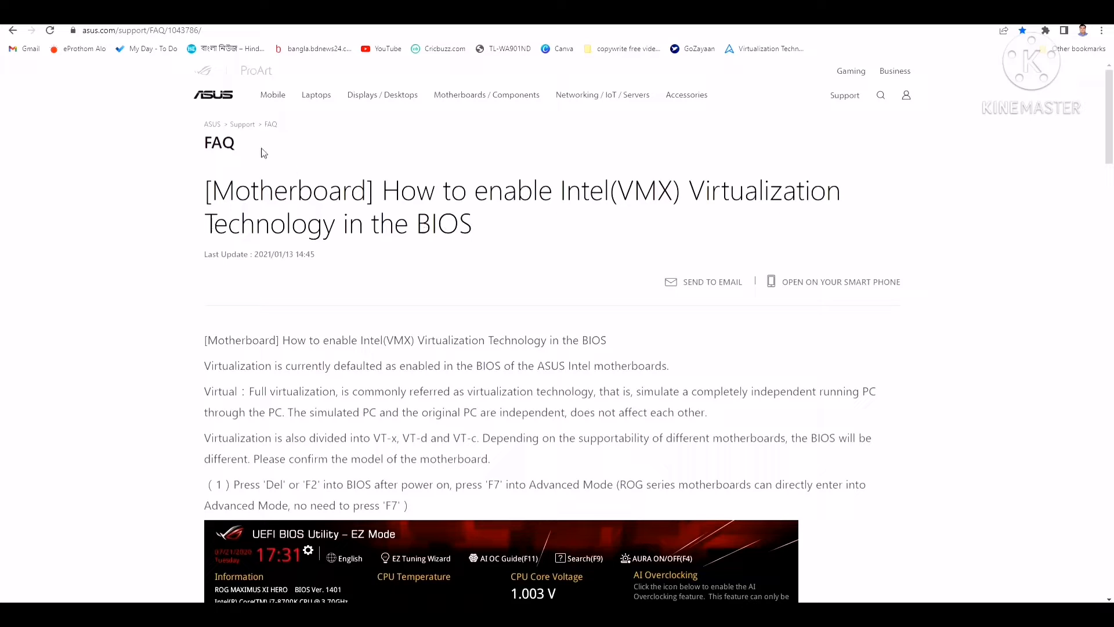
{"action": "mouse_move", "coordinate": [249, 103]}
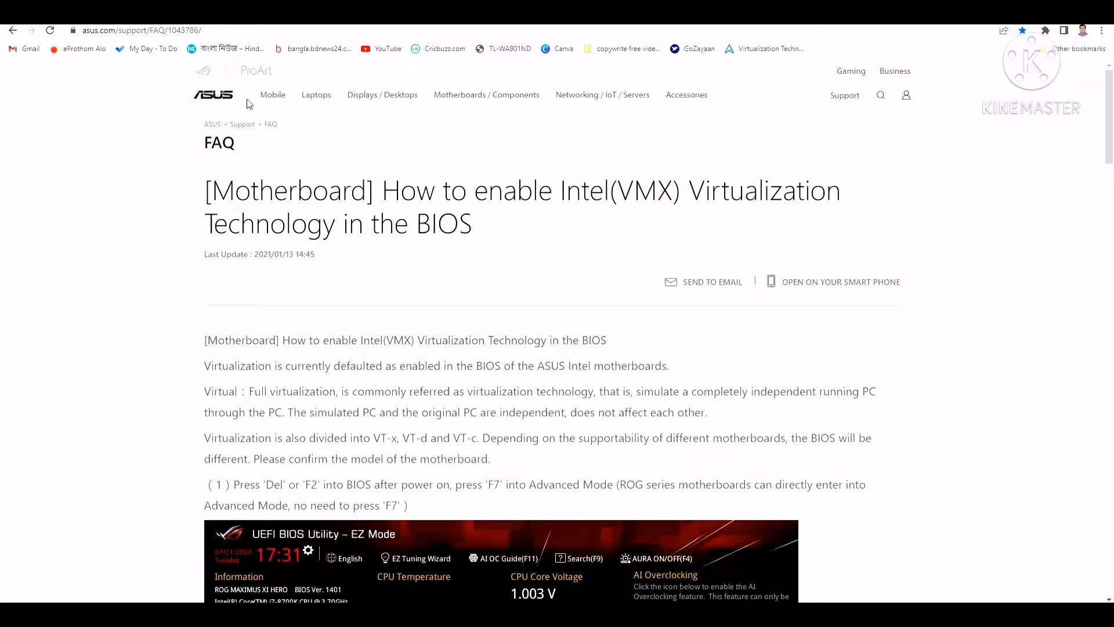
{"action": "mouse_move", "coordinate": [578, 313]}
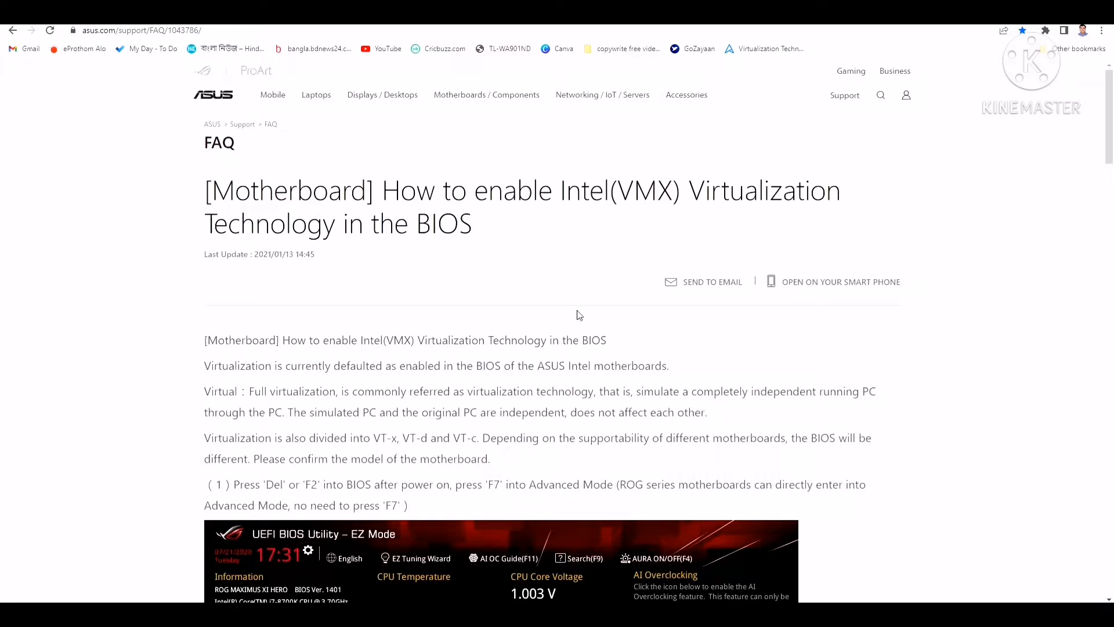
Scroll the ASUS FAQ past step (1)'s EZ Mode BIOS screenshot to step 2's Advanced Mode image.
{"action": "scroll", "scroll_direction": "down", "scroll_amount": 3}
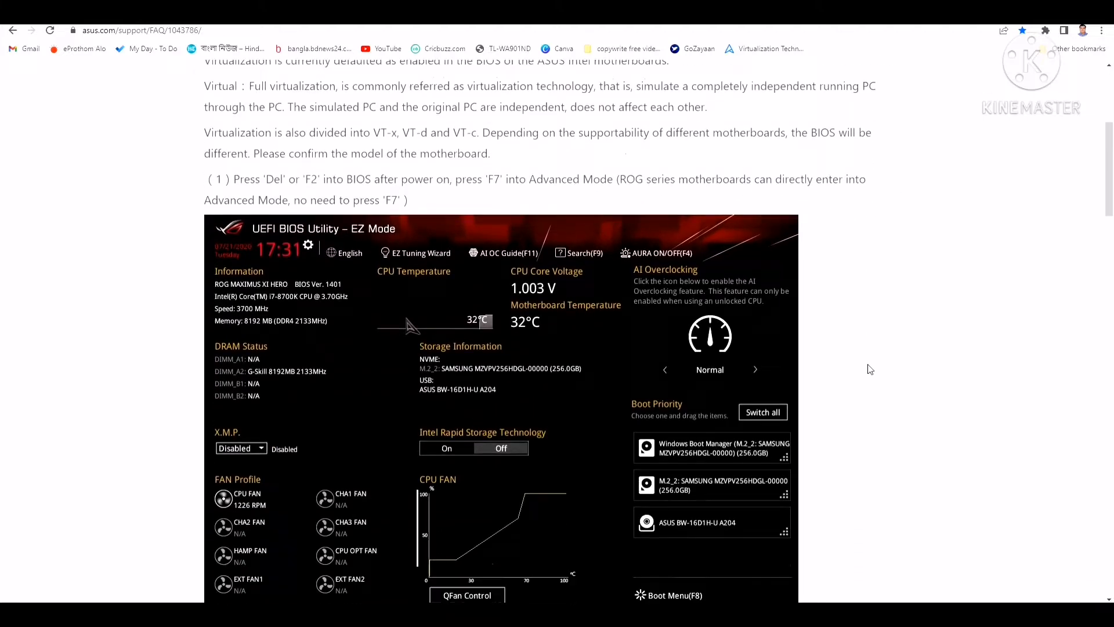
{"action": "scroll", "scroll_direction": "down", "scroll_amount": 3}
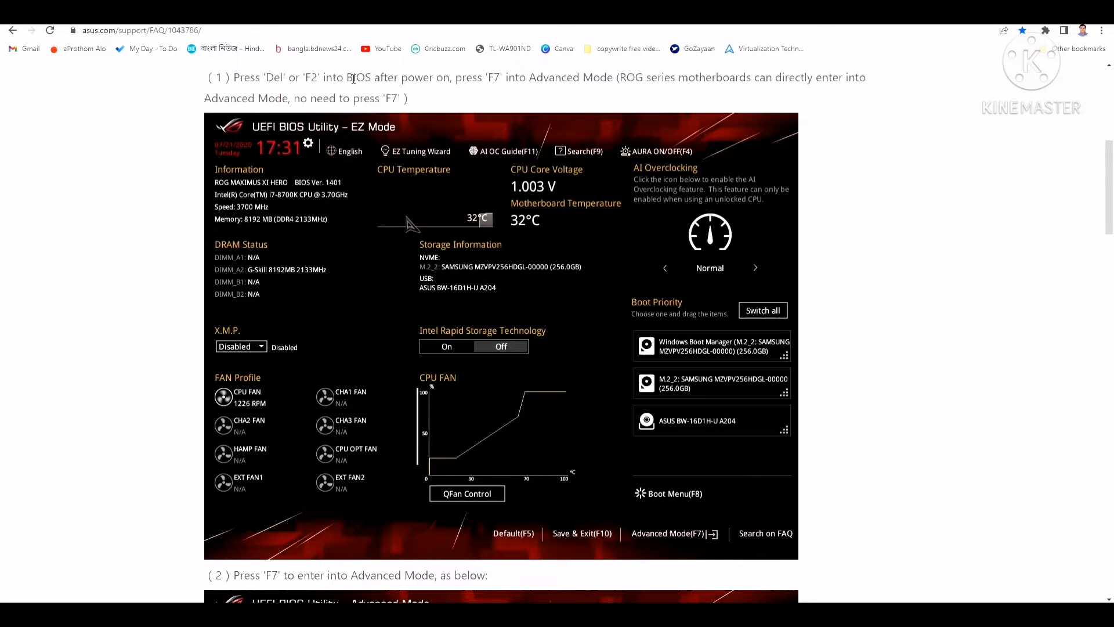
{"action": "mouse_move", "coordinate": [603, 249]}
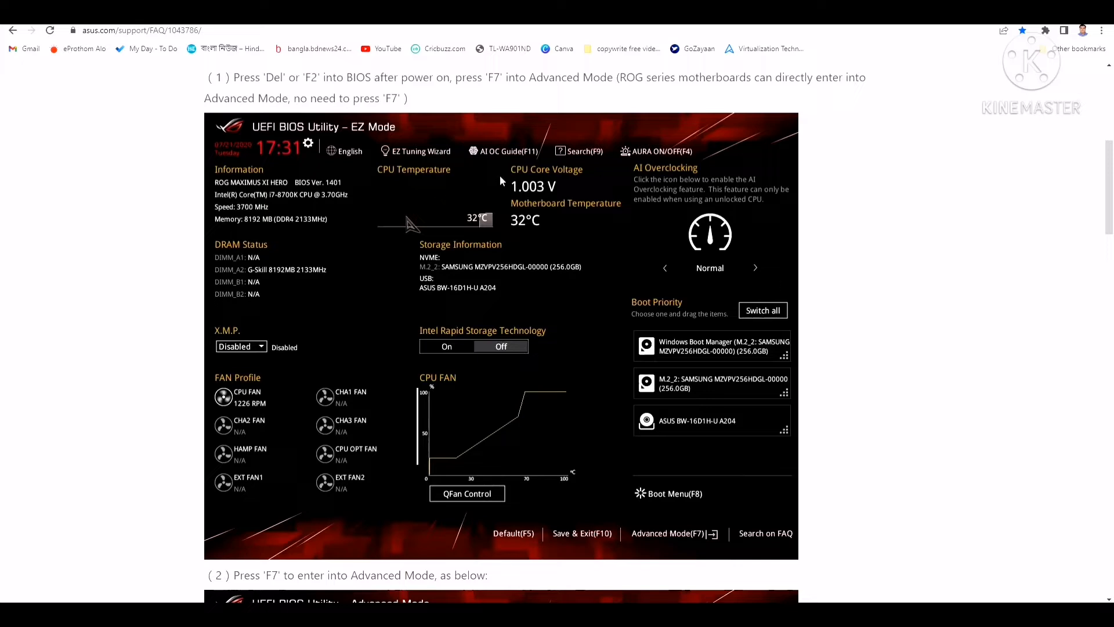
{"action": "mouse_move", "coordinate": [669, 547]}
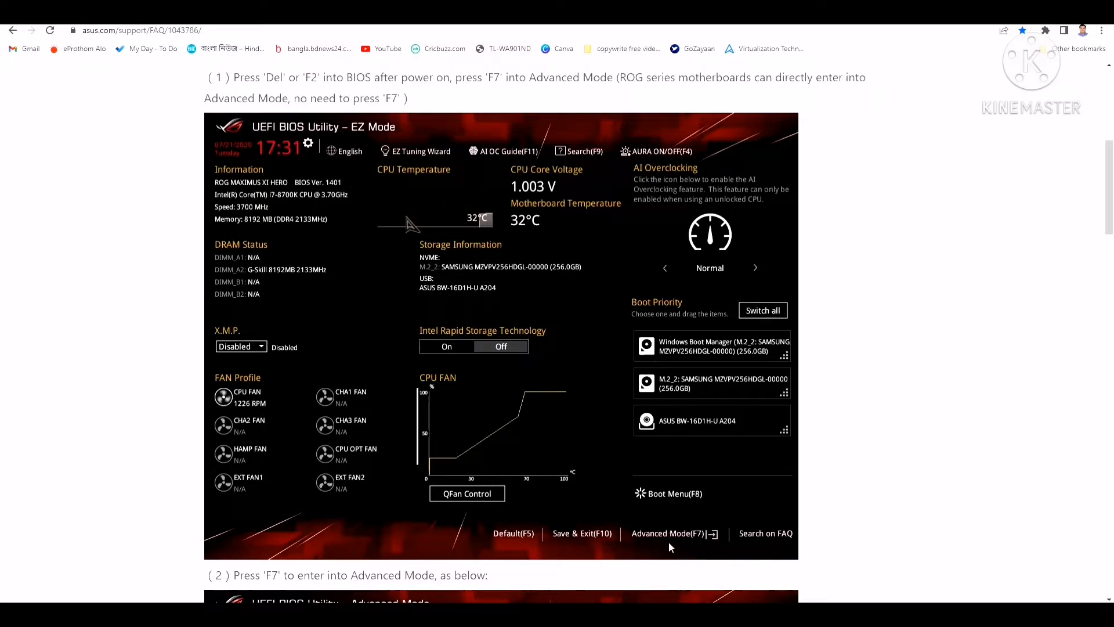
{"action": "mouse_move", "coordinate": [654, 546]}
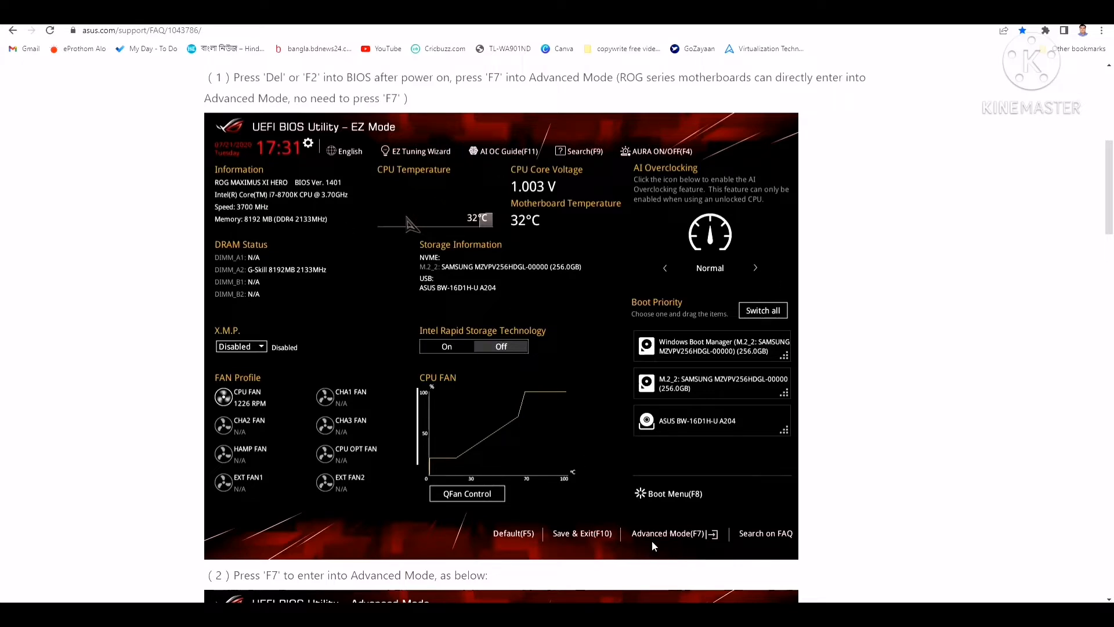
{"action": "mouse_move", "coordinate": [512, 108]}
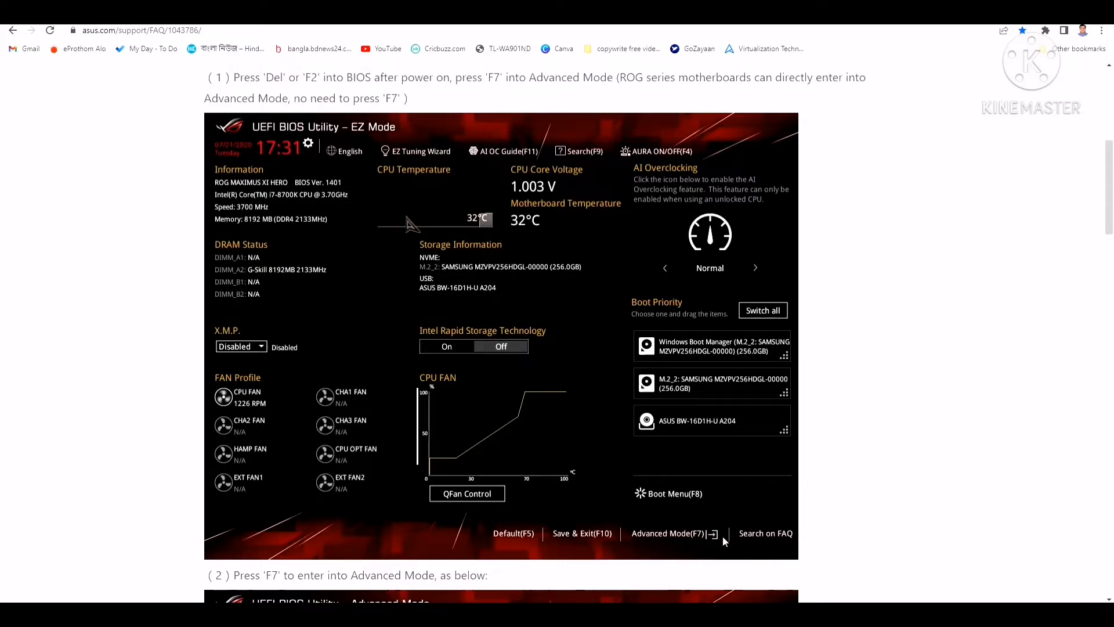
{"action": "scroll", "scroll_direction": "down", "scroll_amount": 3}
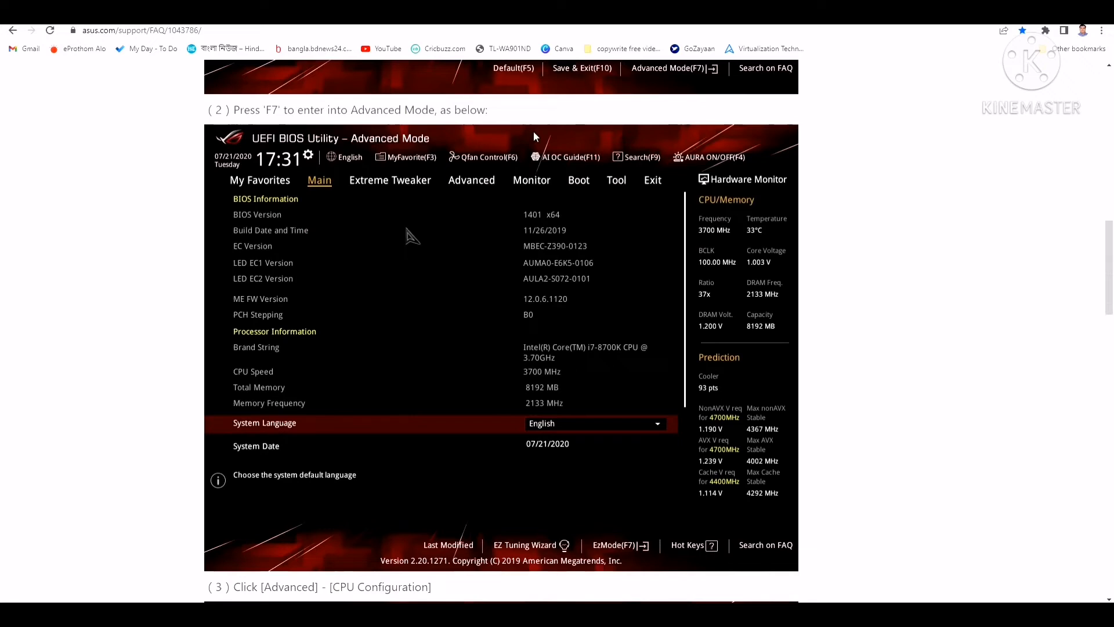
Scroll to step (3), Advanced then CPU Configuration, bringing its screenshot fully into view.
{"action": "scroll", "scroll_direction": "down", "scroll_amount": 3}
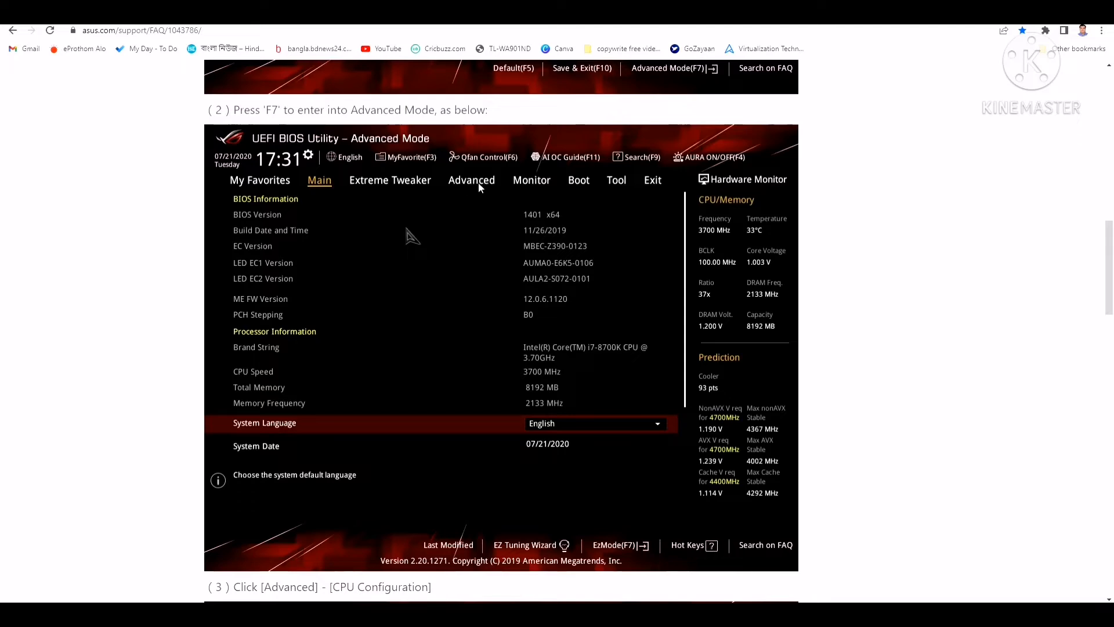
{"action": "left_click", "coordinate": [471, 180]}
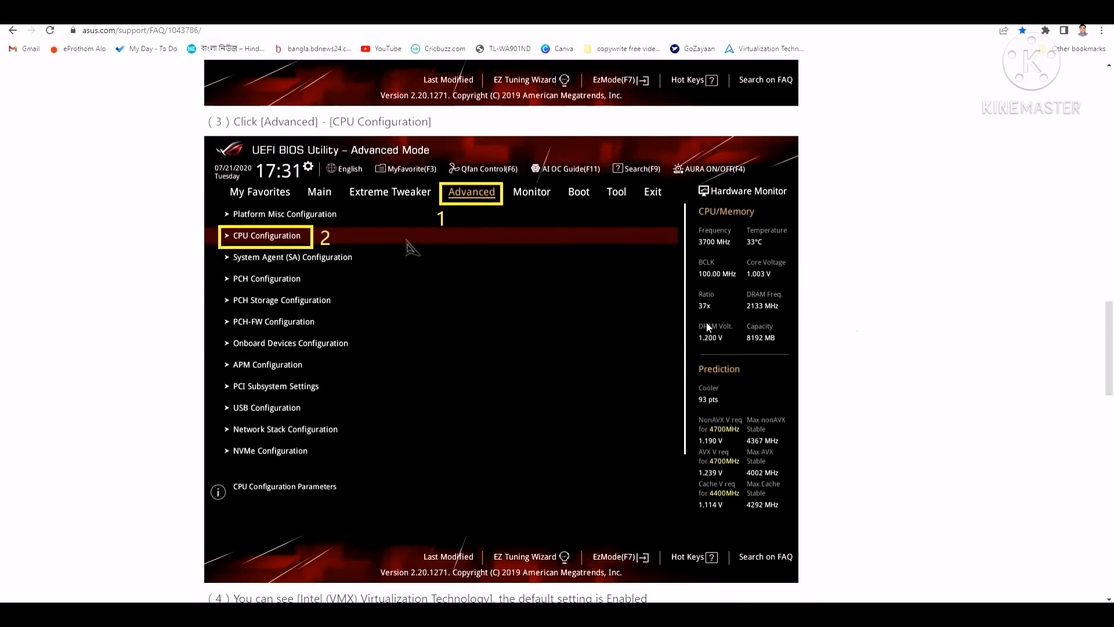
{"action": "scroll", "scroll_direction": "down", "scroll_amount": 3}
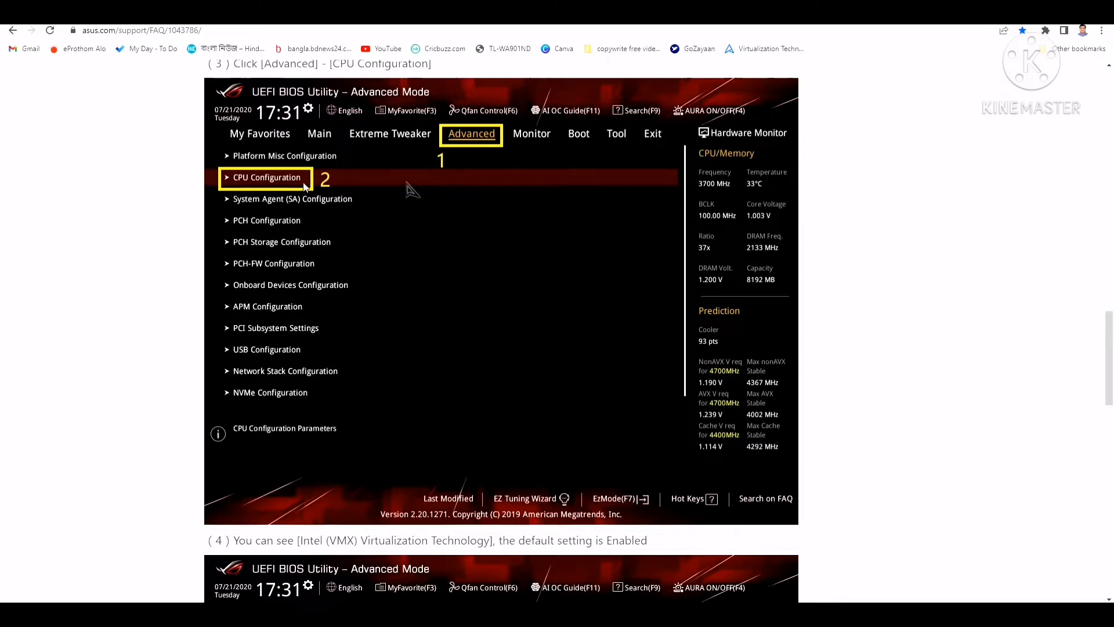
Scroll to step (4)'s screenshot with Intel (VMX) Virtualization Technology Enabled.
{"action": "scroll", "scroll_direction": "down", "scroll_amount": 3}
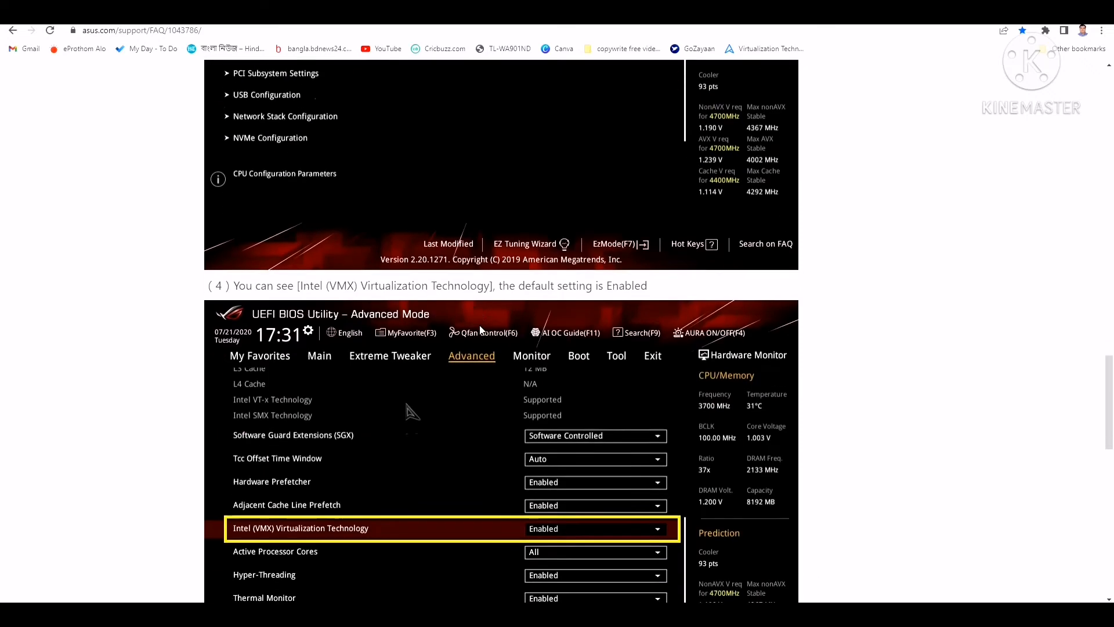
Scroll to the page end: BIOS/Firmware category, 'Was this information helpful?' and Contact Support.
{"action": "scroll", "scroll_direction": "down", "scroll_amount": 3}
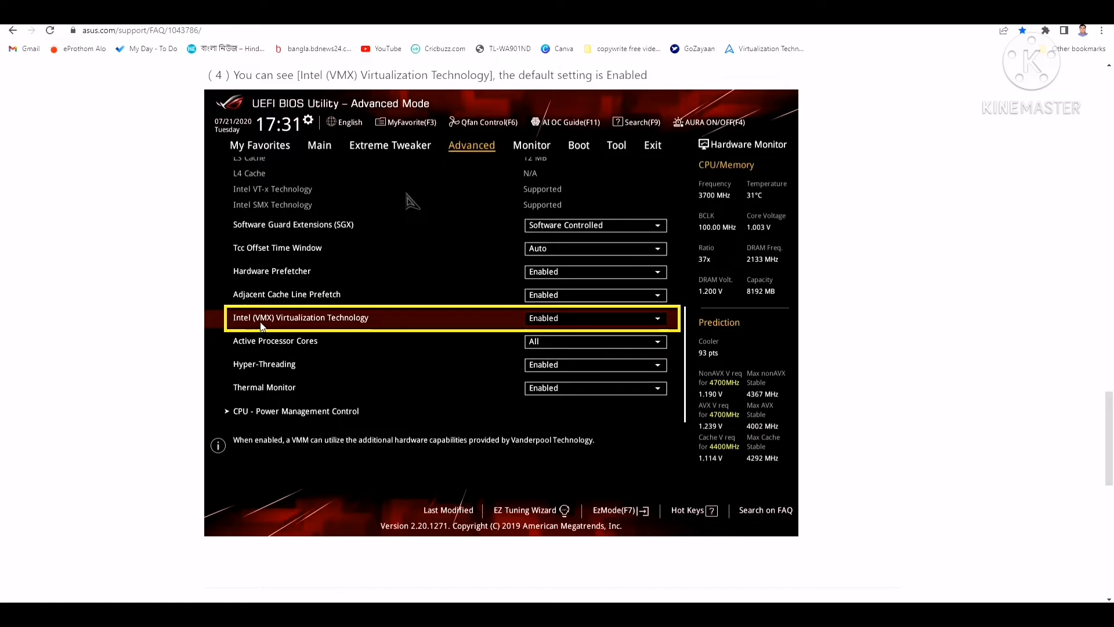
{"action": "mouse_move", "coordinate": [615, 342]}
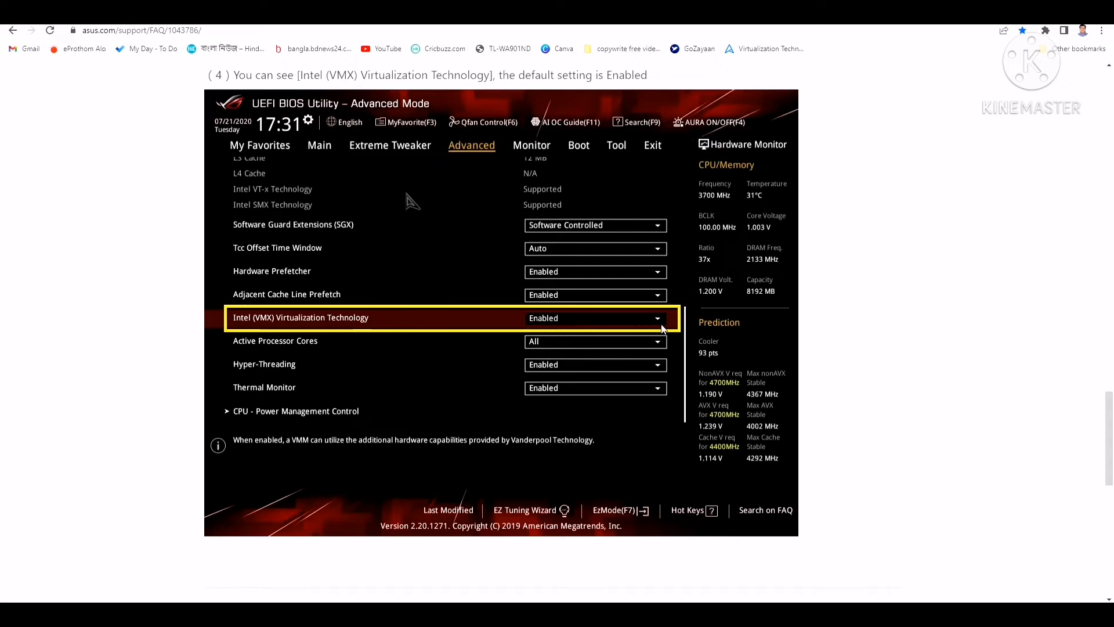
{"action": "mouse_move", "coordinate": [664, 325]}
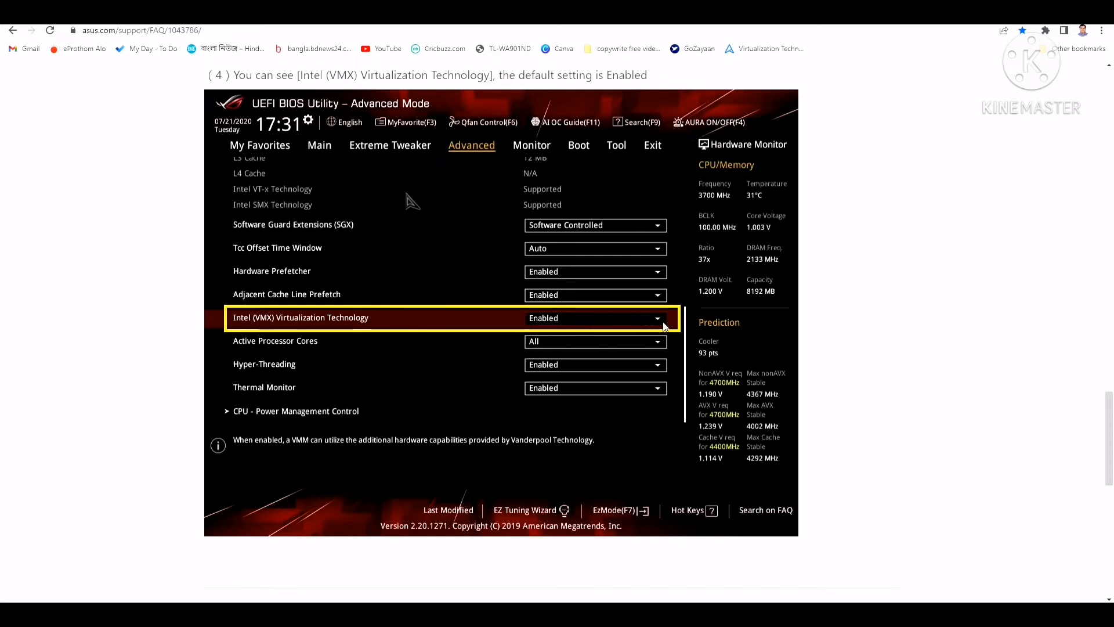
{"action": "mouse_move", "coordinate": [606, 326]}
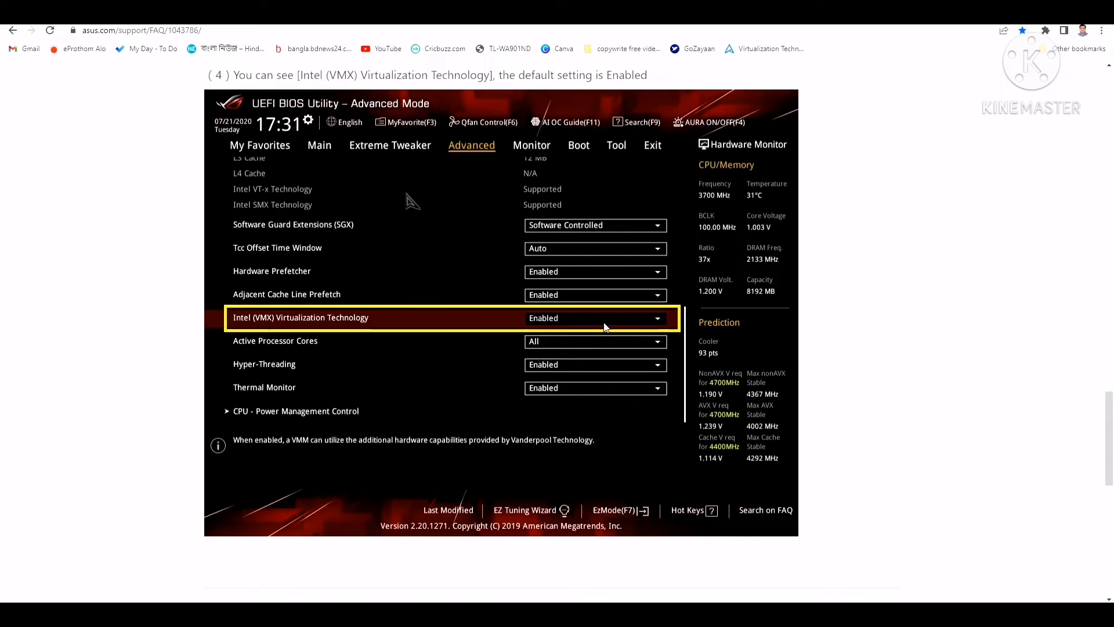
{"action": "mouse_move", "coordinate": [551, 323]}
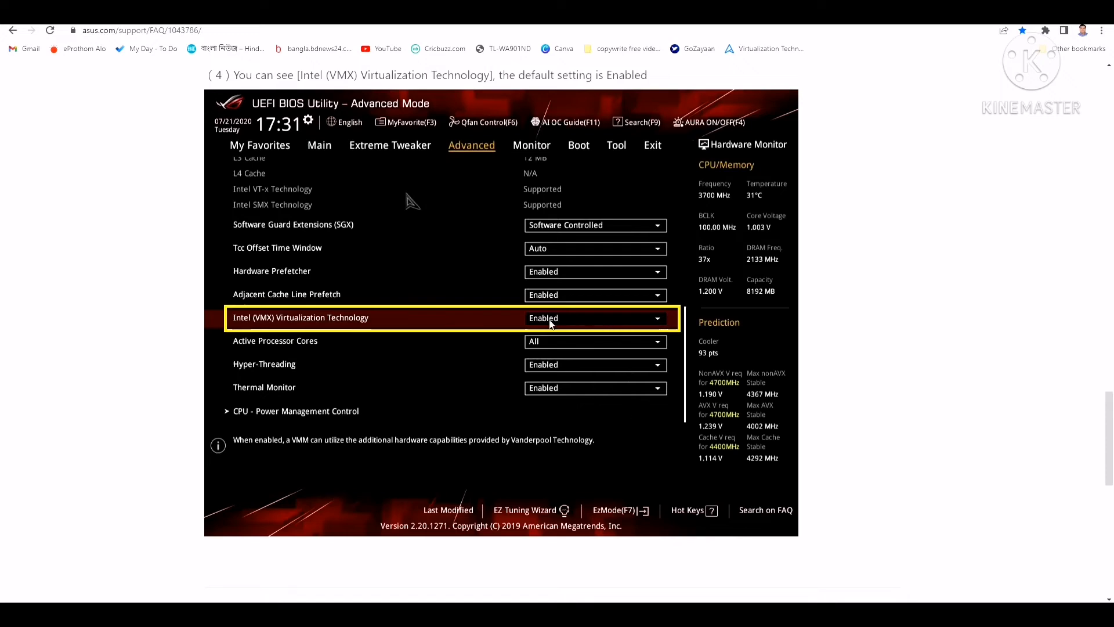
{"action": "mouse_move", "coordinate": [621, 436]}
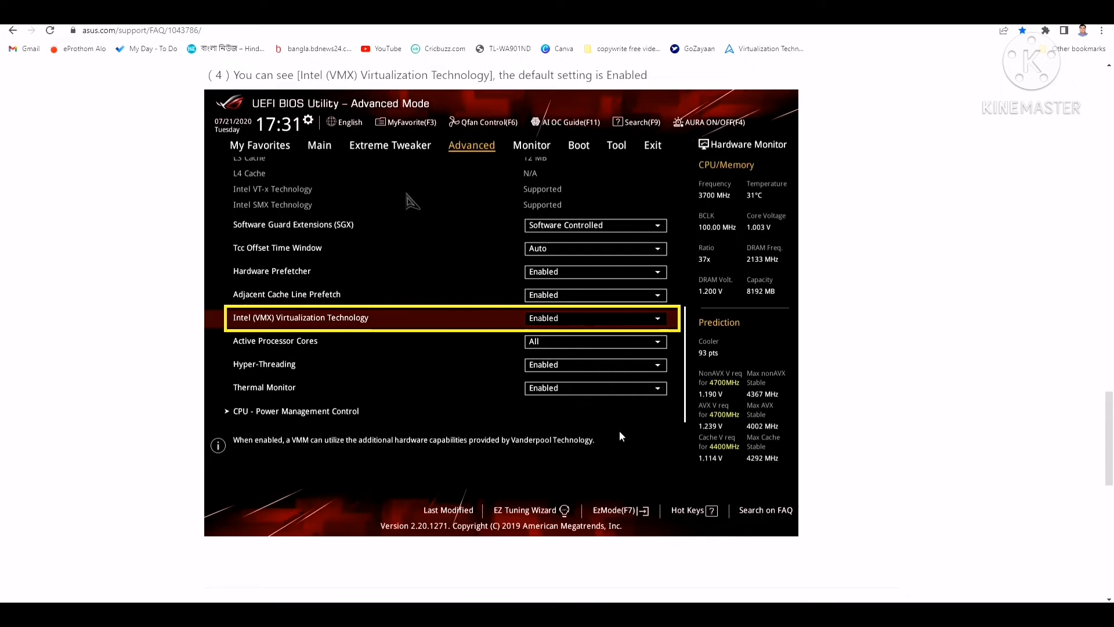
{"action": "scroll", "scroll_direction": "down", "scroll_amount": 3}
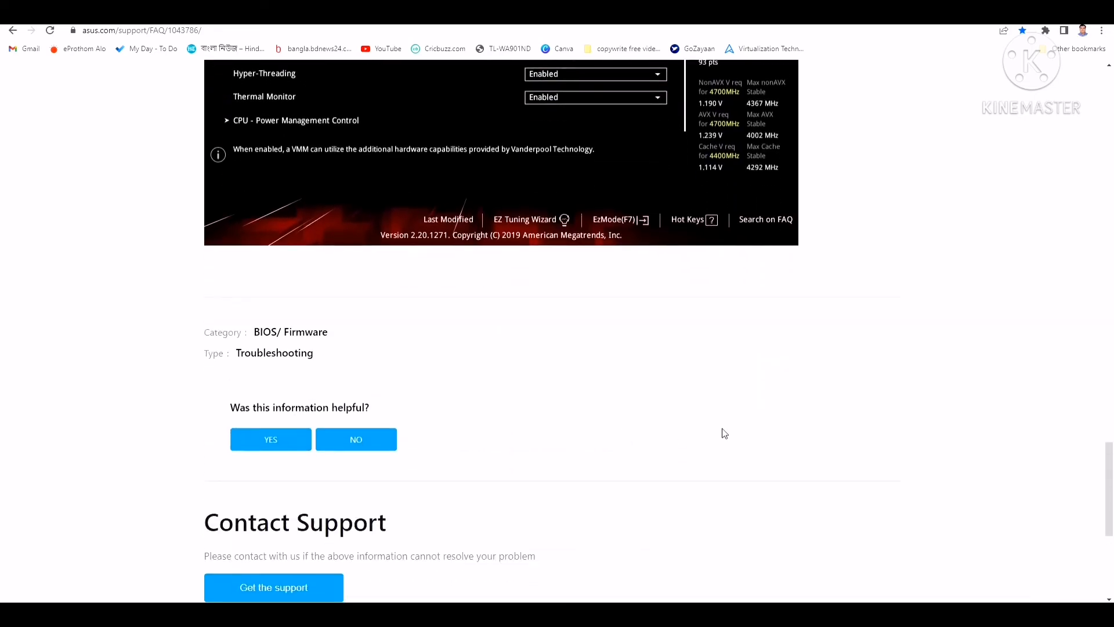